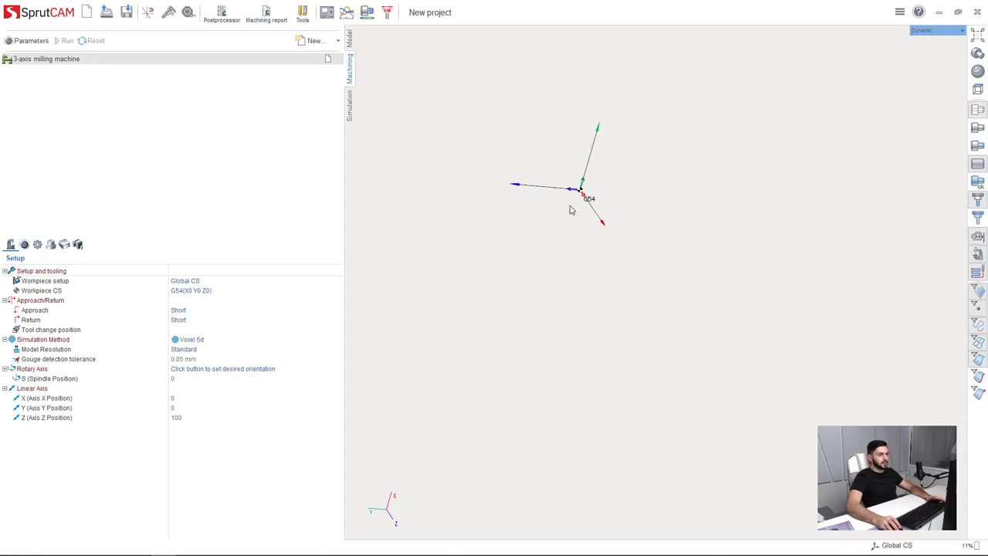
{"action": "mouse_move", "coordinate": [413, 203]}
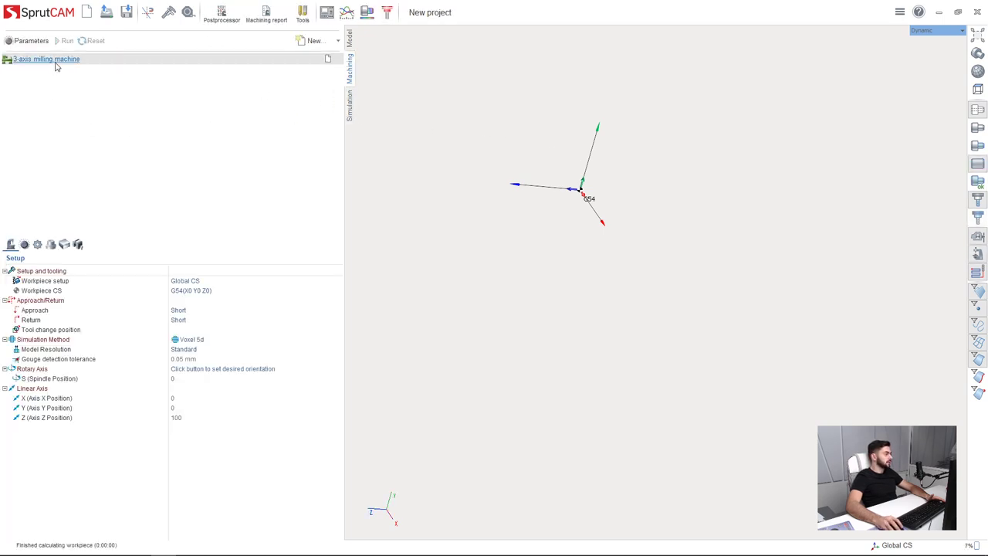
Step: Switch the project machine to the MaxTurn65 mill-turn machine
{"action": "left_click", "coordinate": [42, 59]}
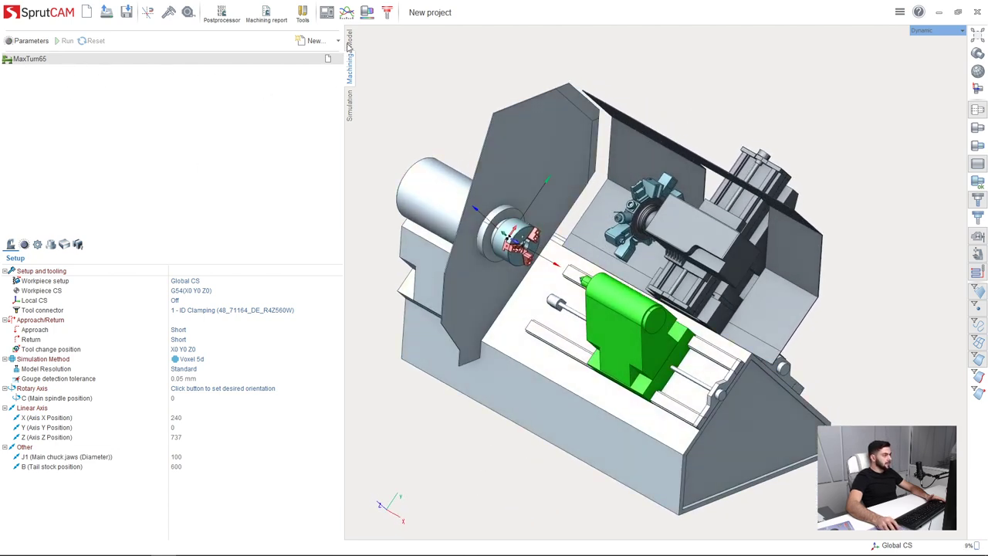
Step: Import S130_Tube MachFinal.STEP from Desktop\MillTurn as the part model
{"action": "left_click", "coordinate": [350, 40]}
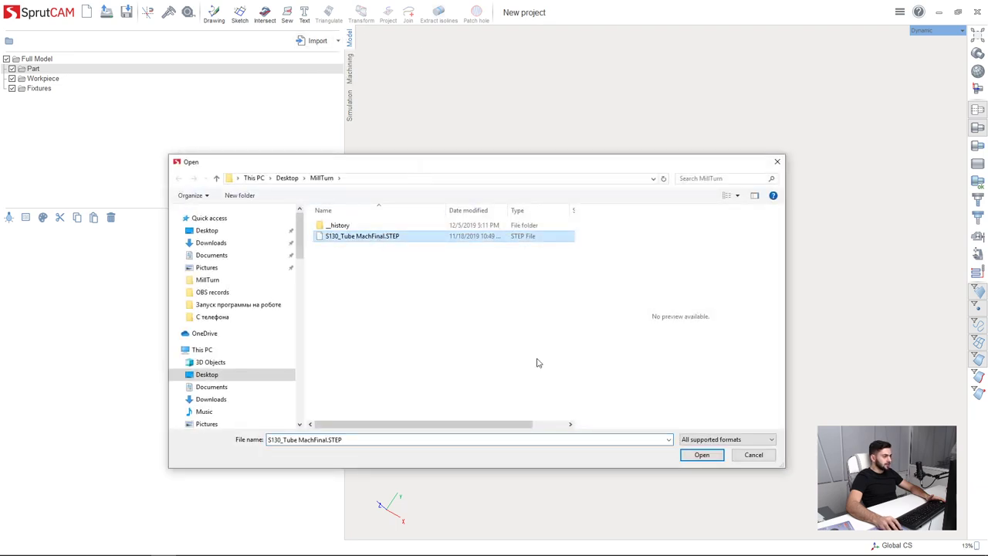
{"action": "left_click", "coordinate": [701, 455]}
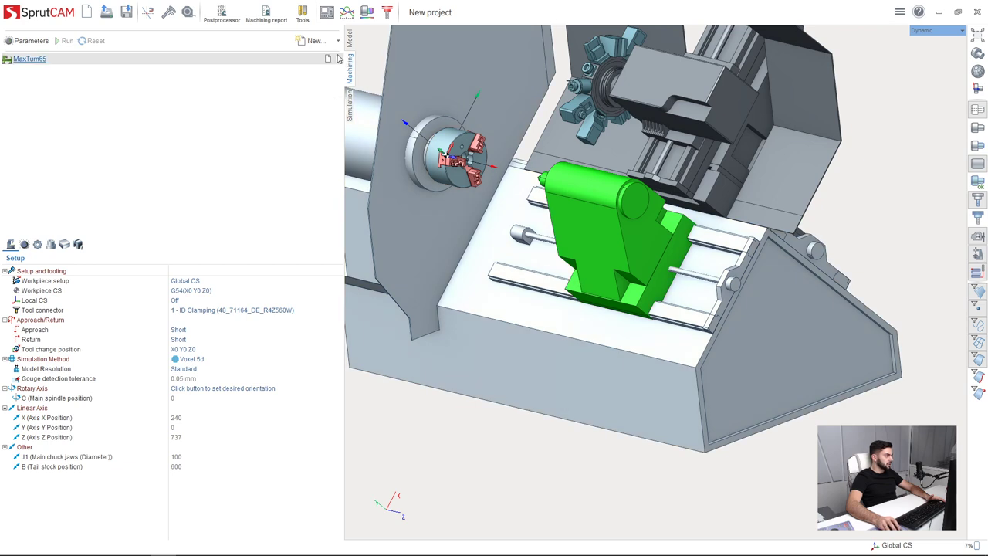
Step: Open the project tool list and browse the tool library folder
{"action": "left_click", "coordinate": [309, 11]}
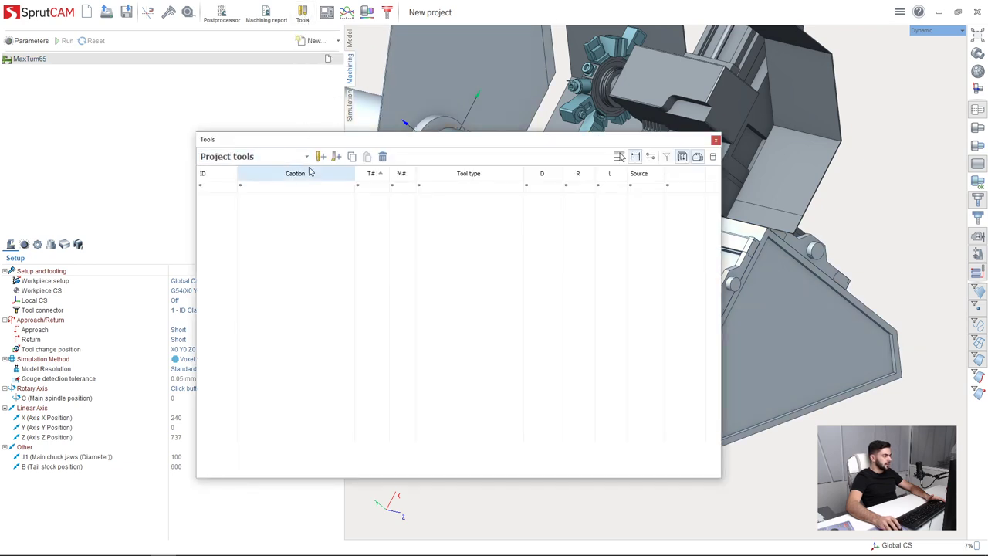
{"action": "mouse_move", "coordinate": [327, 405]}
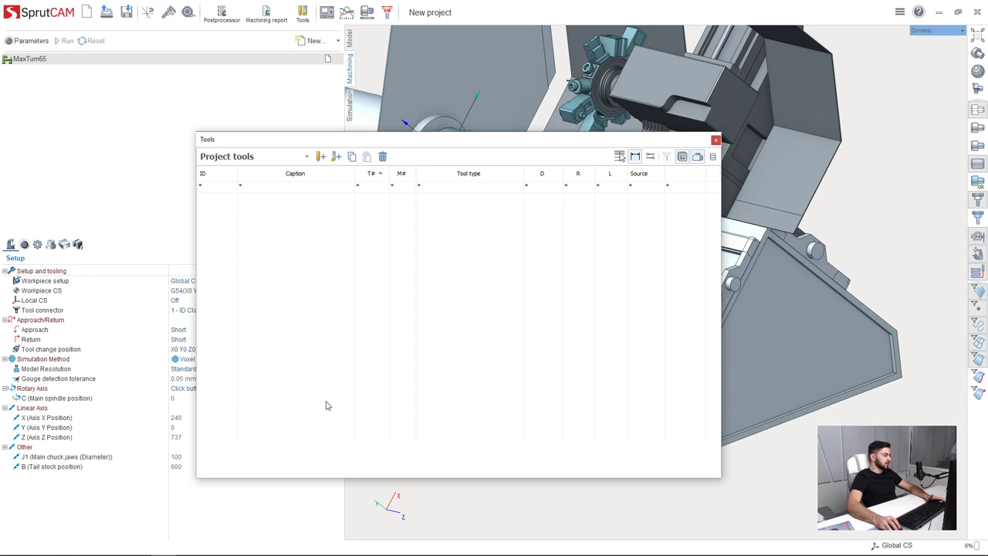
{"action": "mouse_move", "coordinate": [279, 359]}
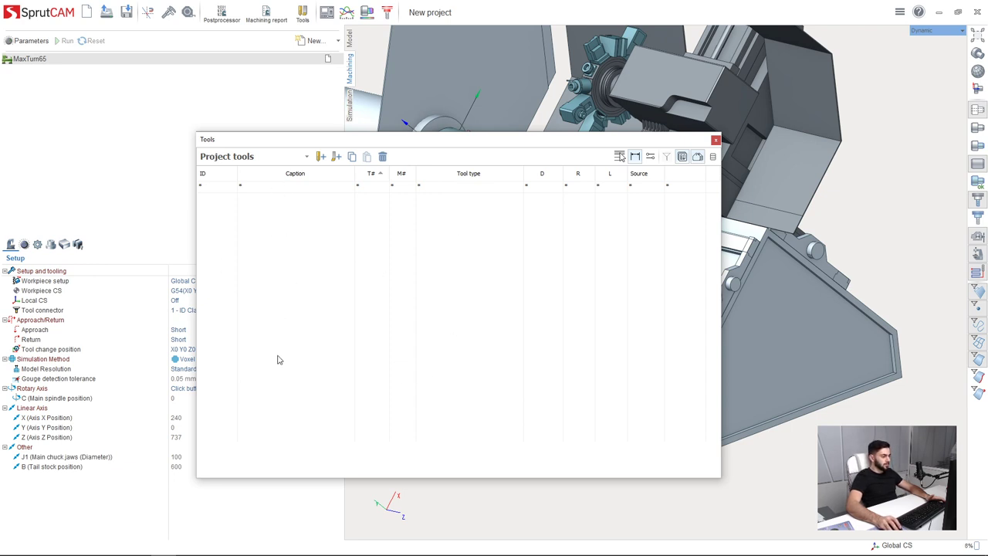
{"action": "mouse_move", "coordinate": [315, 194]}
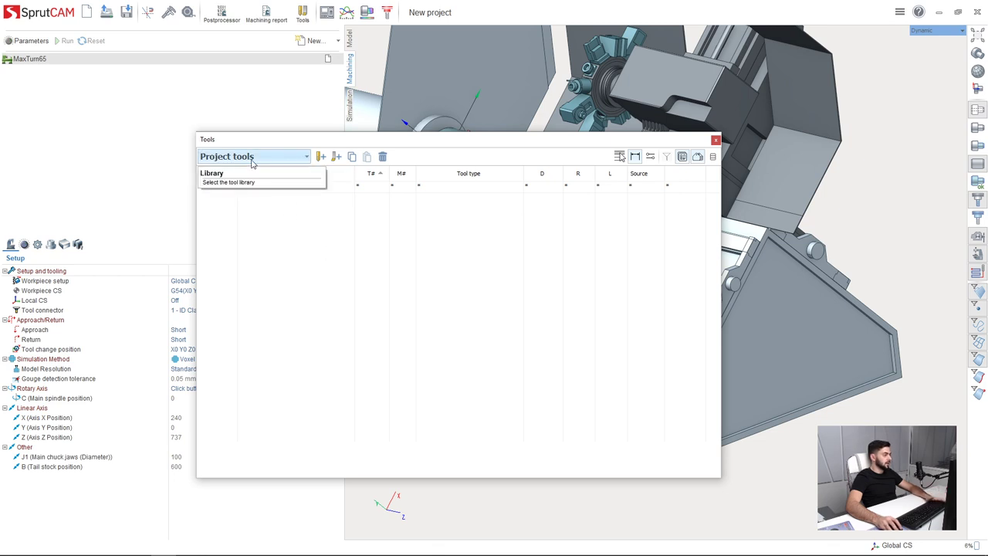
{"action": "left_click", "coordinate": [305, 156]}
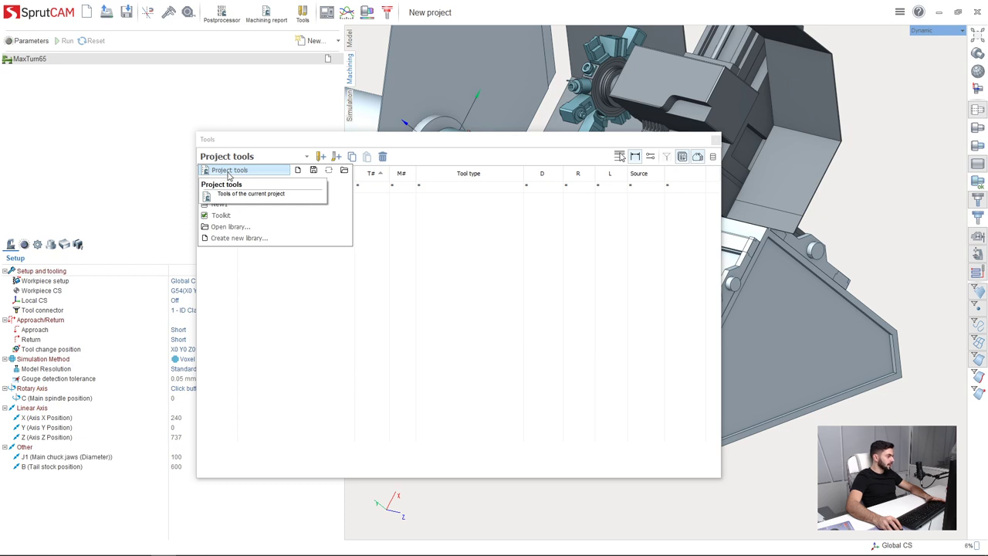
{"action": "left_click", "coordinate": [343, 170]}
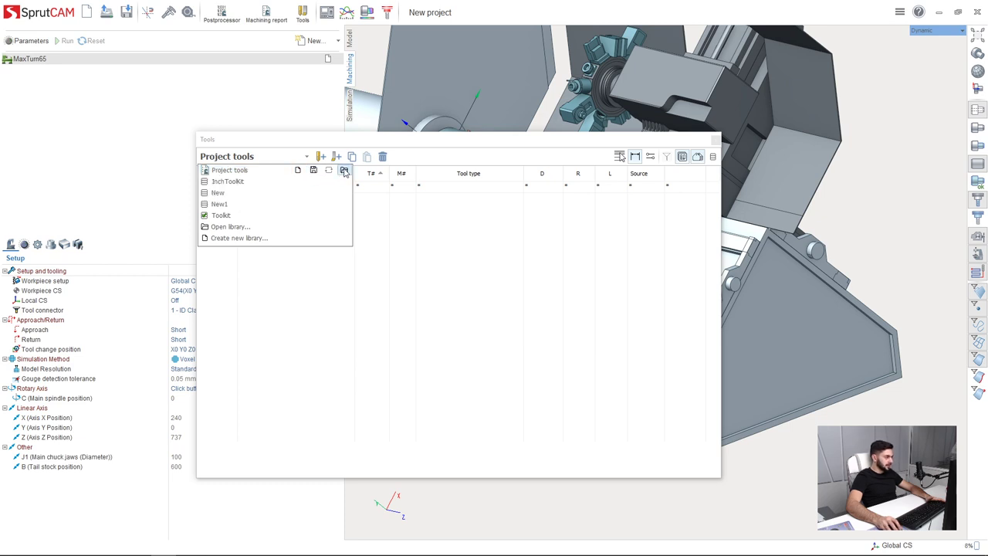
{"action": "left_click", "coordinate": [230, 226]}
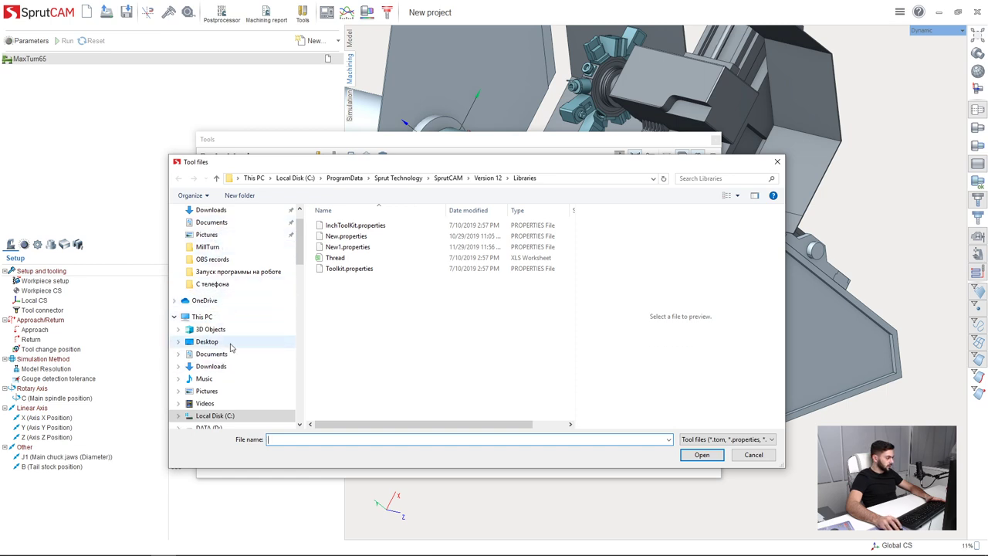
Step: Load SC_Mill_turn_tutorial_tools from Desktop\MillTurn into the project tool list
{"action": "left_click", "coordinate": [206, 342]}
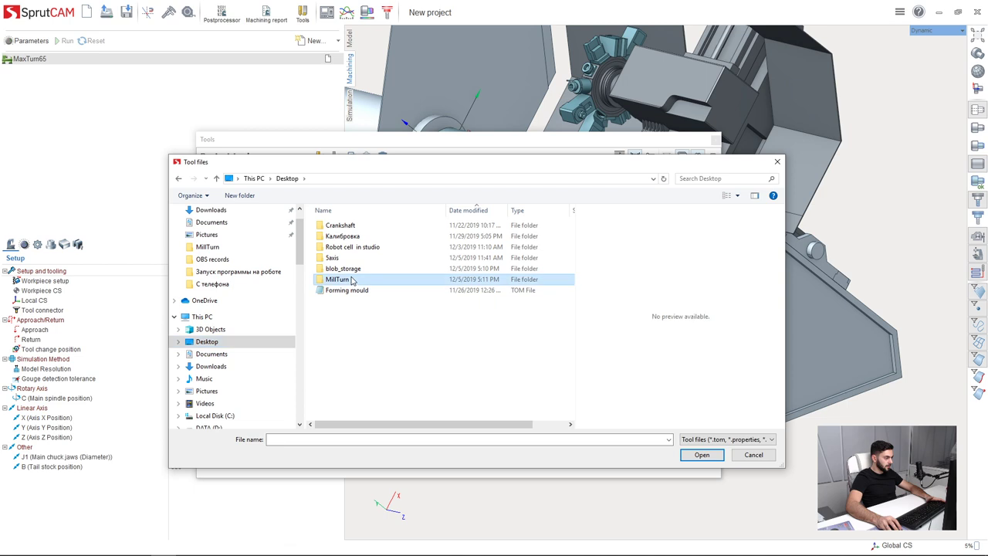
{"action": "double_click", "coordinate": [337, 279]}
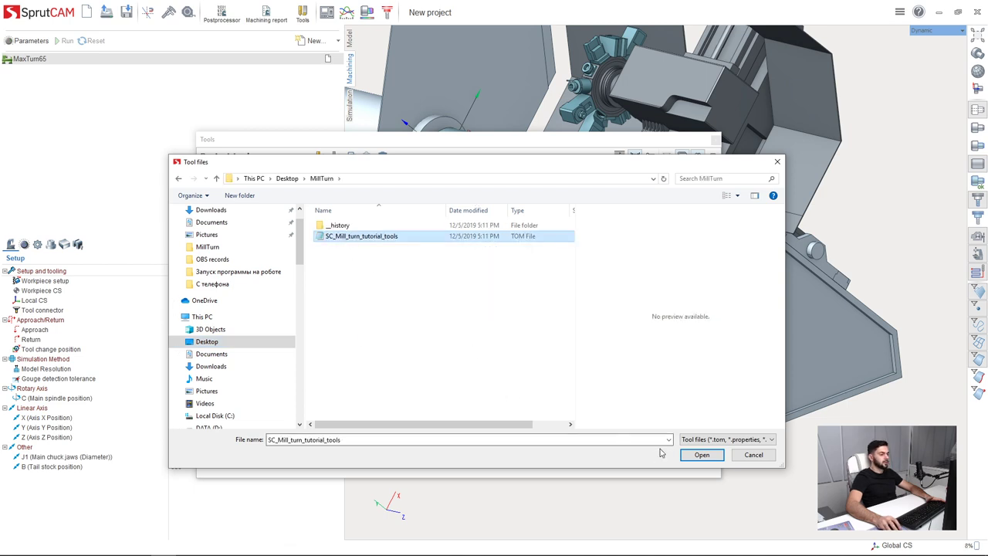
{"action": "left_click", "coordinate": [702, 455]}
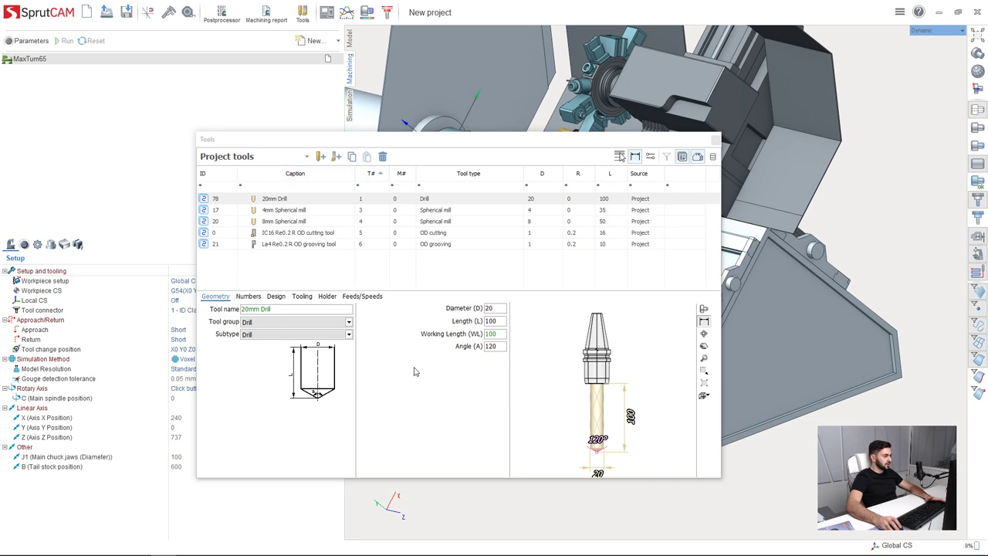
{"action": "left_click", "coordinate": [305, 232]}
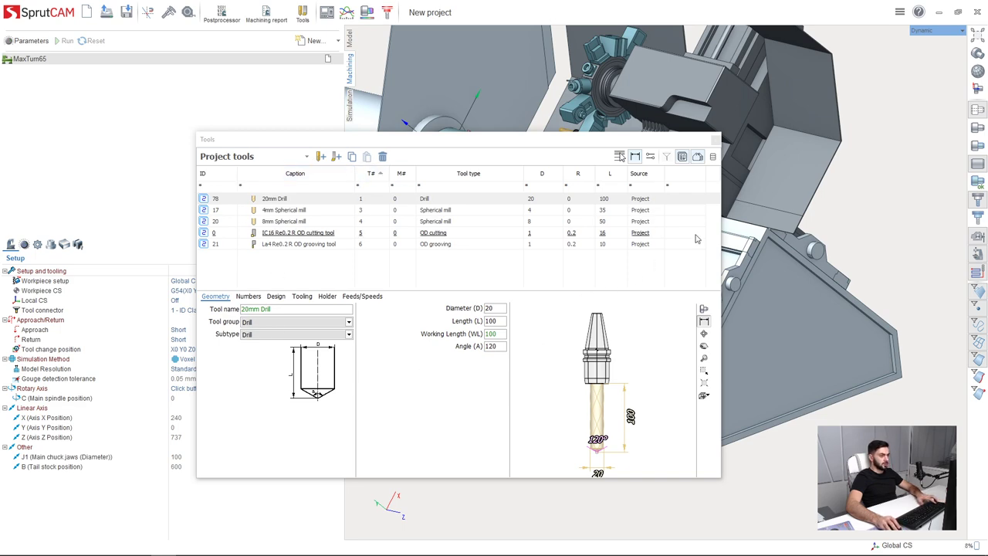